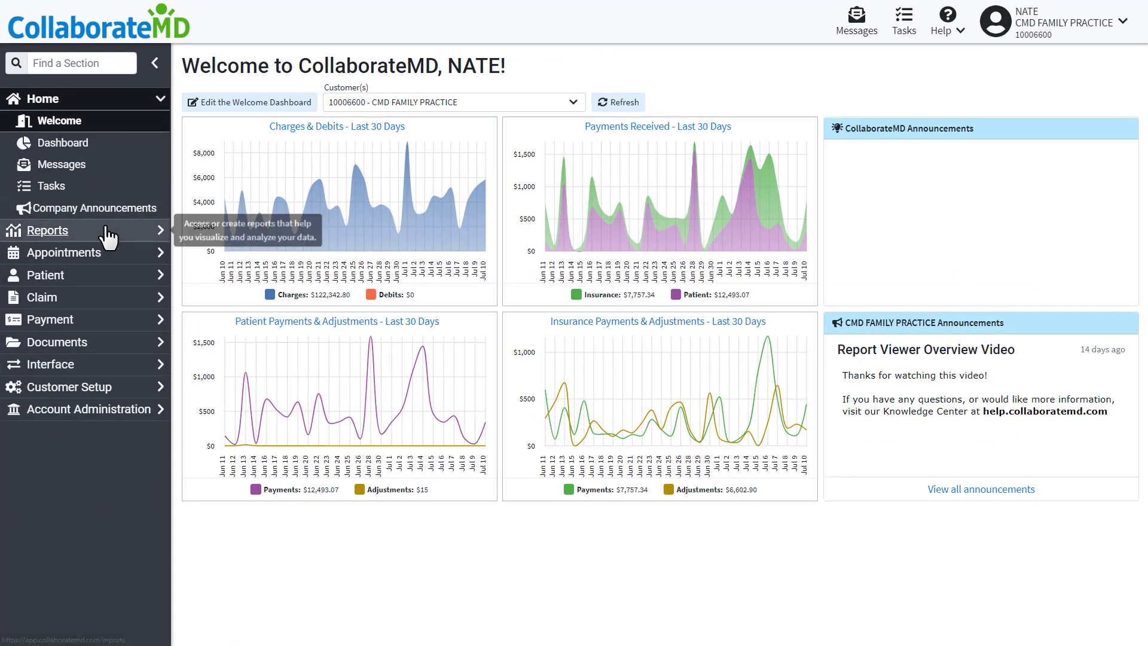
Step: Go to the Reports section to reach the Report Viewer list
{"action": "left_click", "coordinate": [48, 230]}
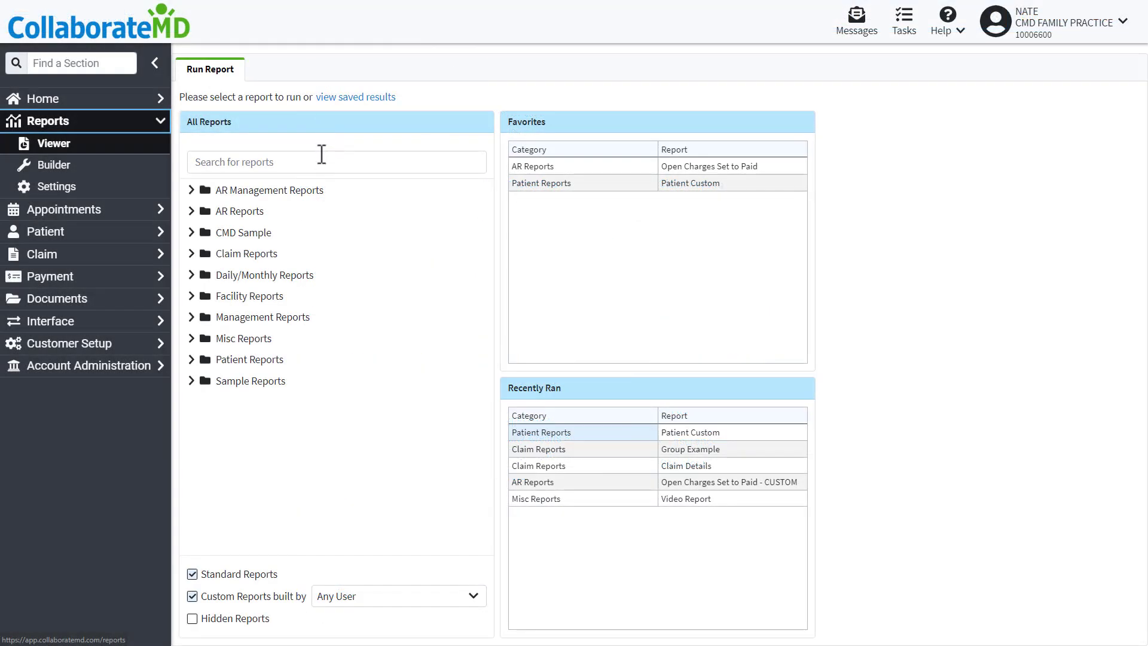
Step: Search reports for 'PATIENT', toggle Standard Reports off and on, and bring up options on a patient report
{"action": "type", "text": "PA"}
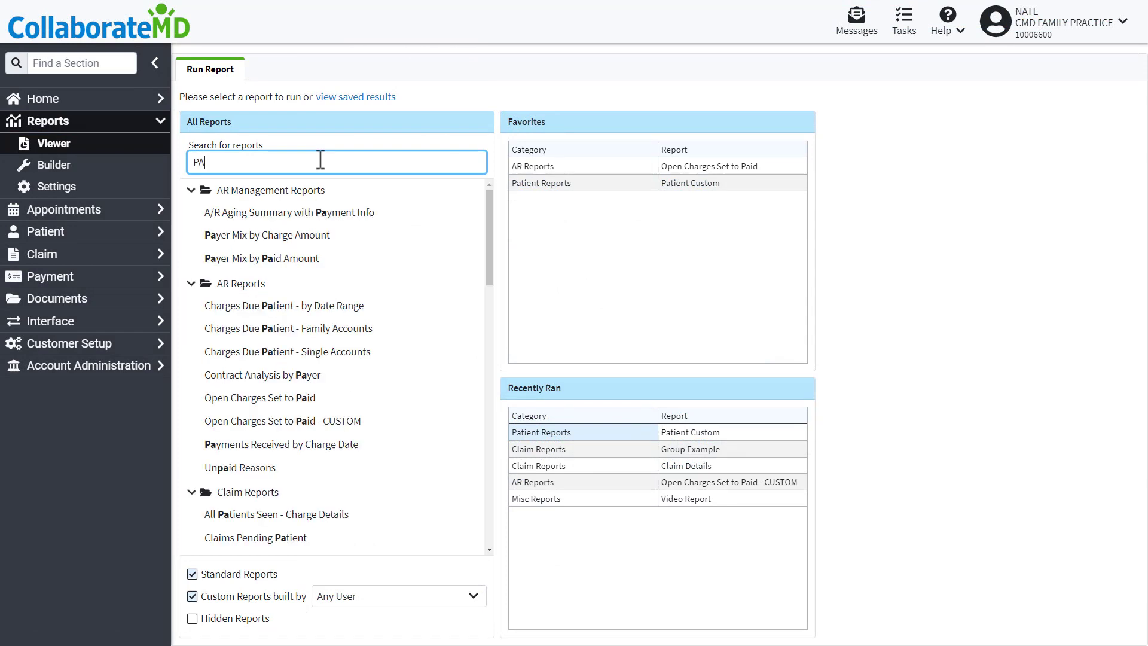
{"action": "type", "text": "TIENT"}
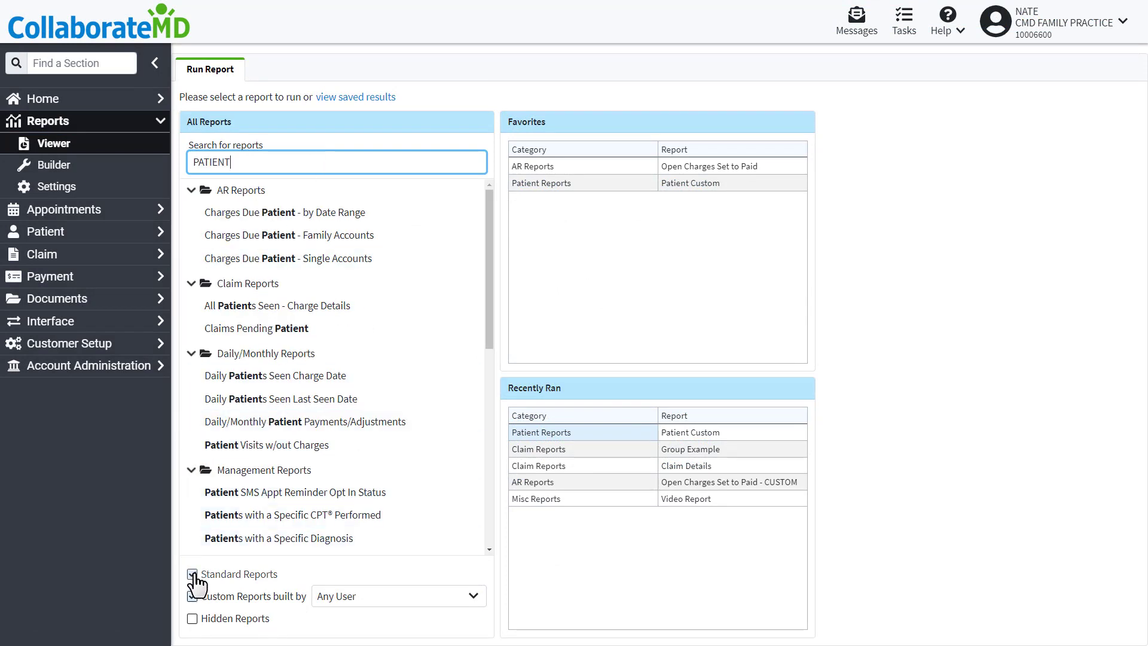
{"action": "left_click", "coordinate": [192, 572]}
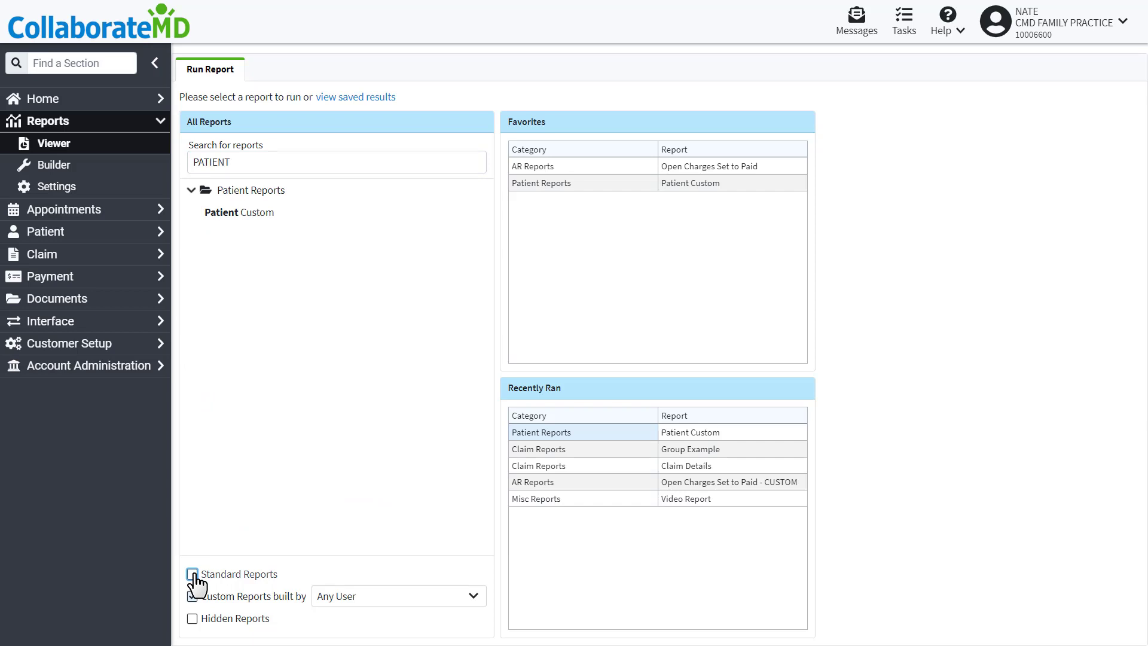
{"action": "left_click", "coordinate": [192, 573]}
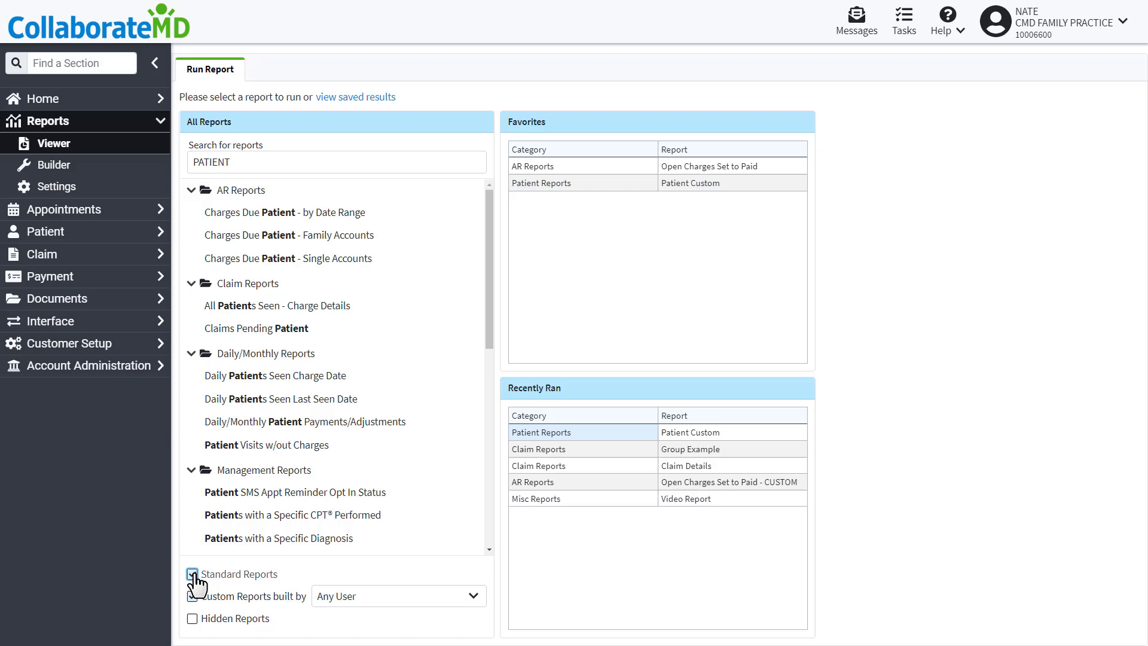
{"action": "right_click", "coordinate": [282, 380]}
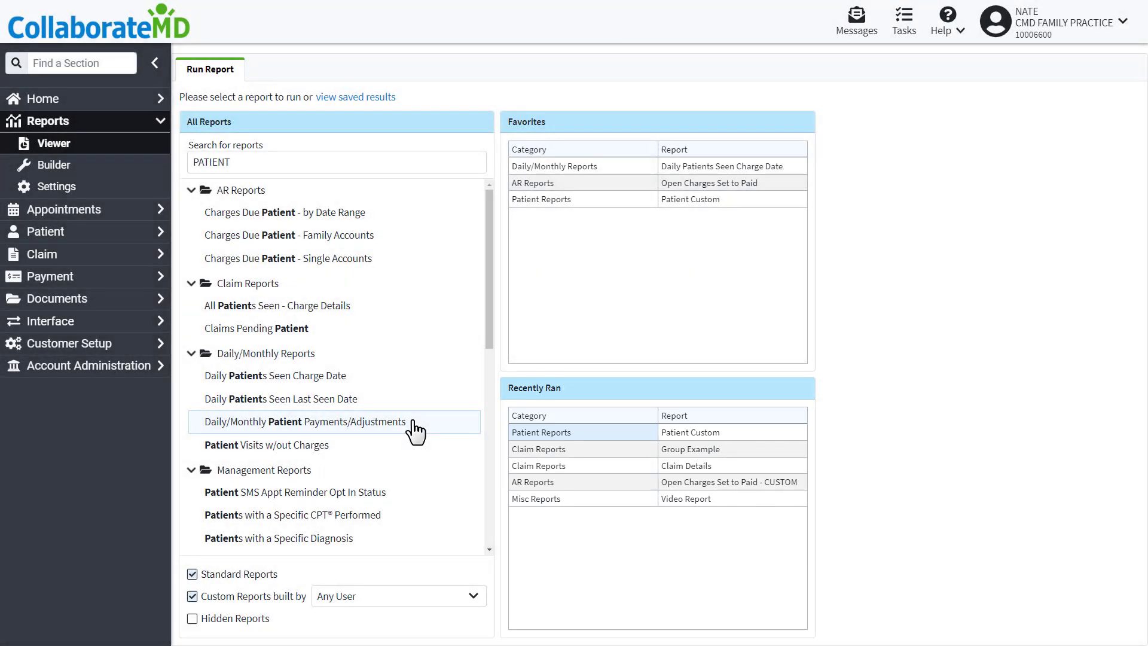
{"action": "mouse_move", "coordinate": [465, 424]}
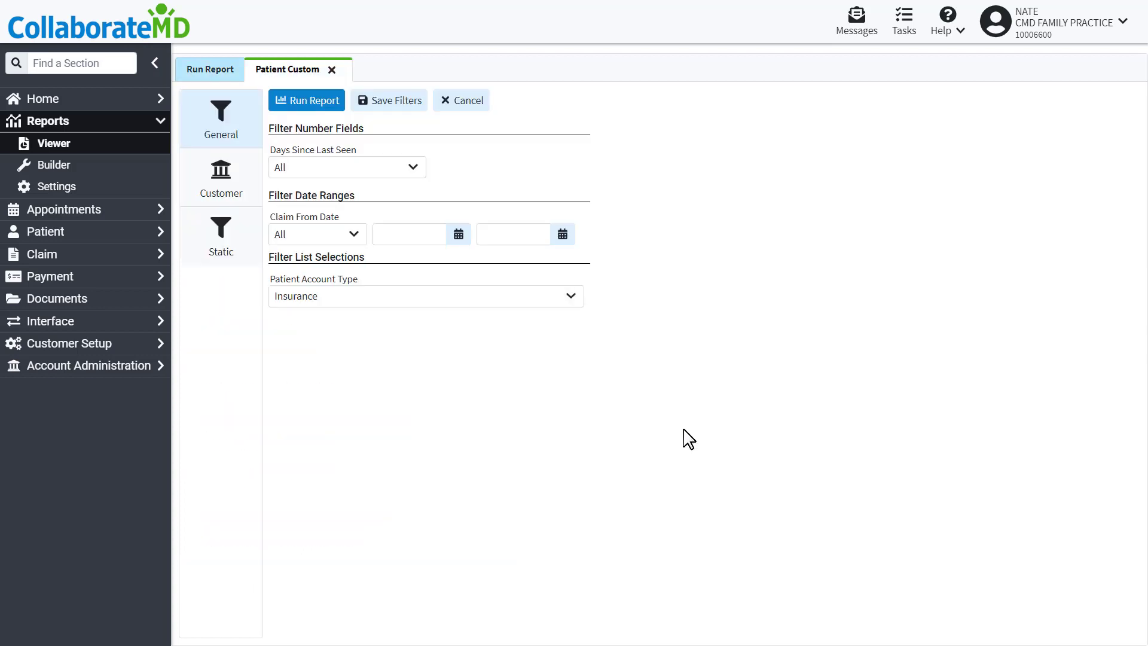
Step: Set Claim From Date to Last 30 Days and review the report's Static criteria
{"action": "left_click", "coordinate": [316, 233]}
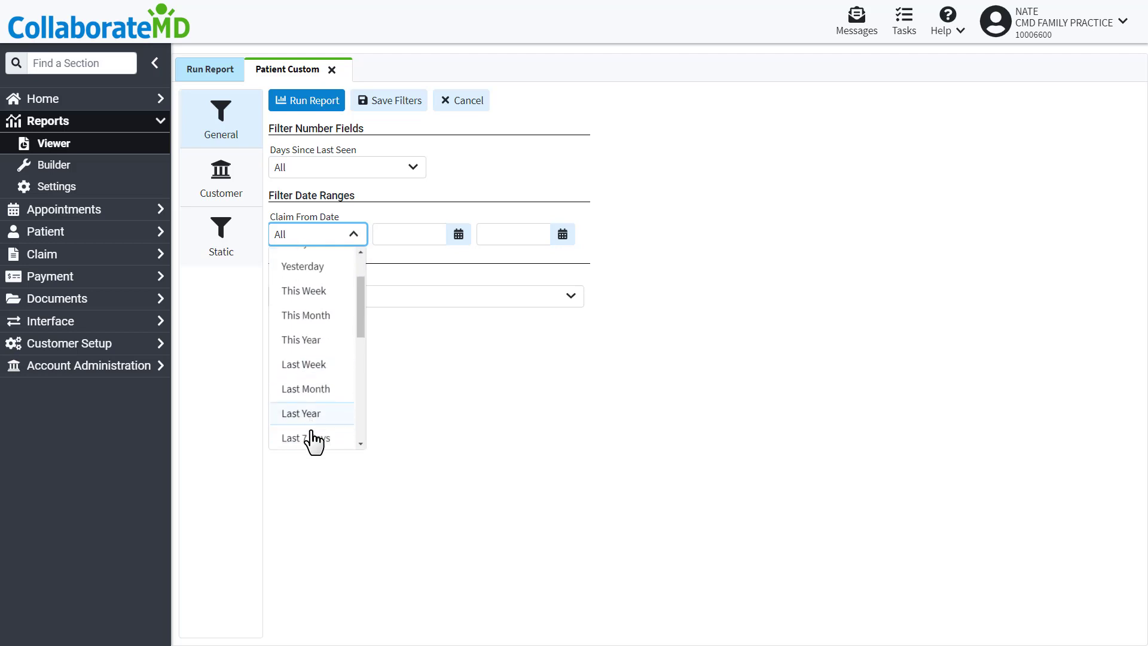
{"action": "left_click", "coordinate": [305, 438]}
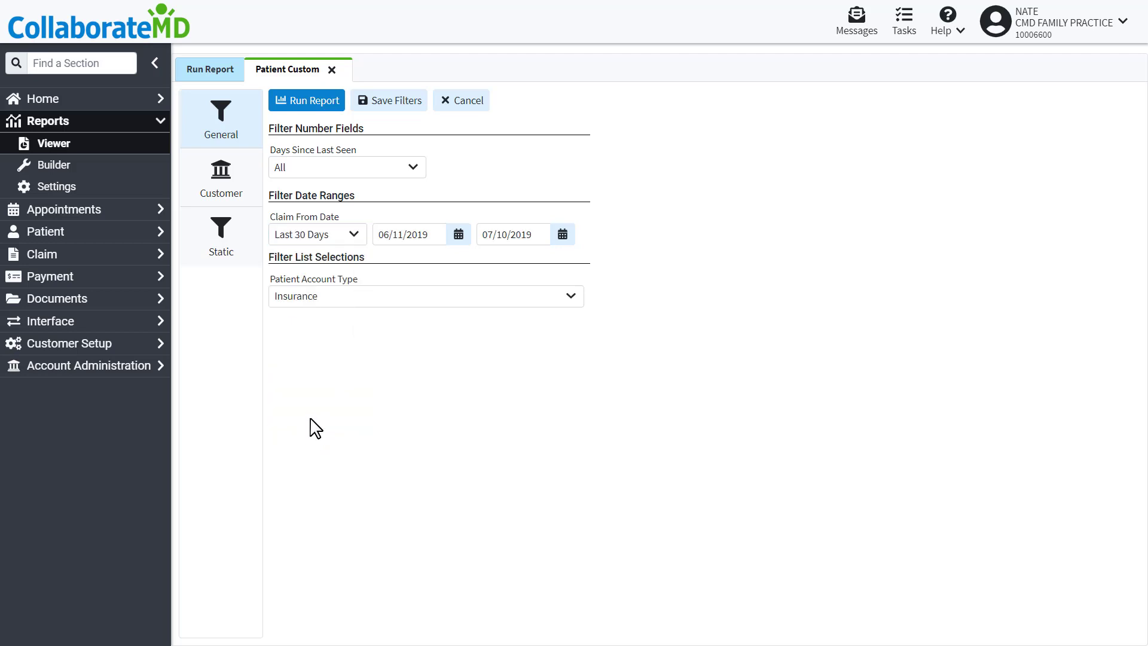
{"action": "left_click", "coordinate": [220, 235]}
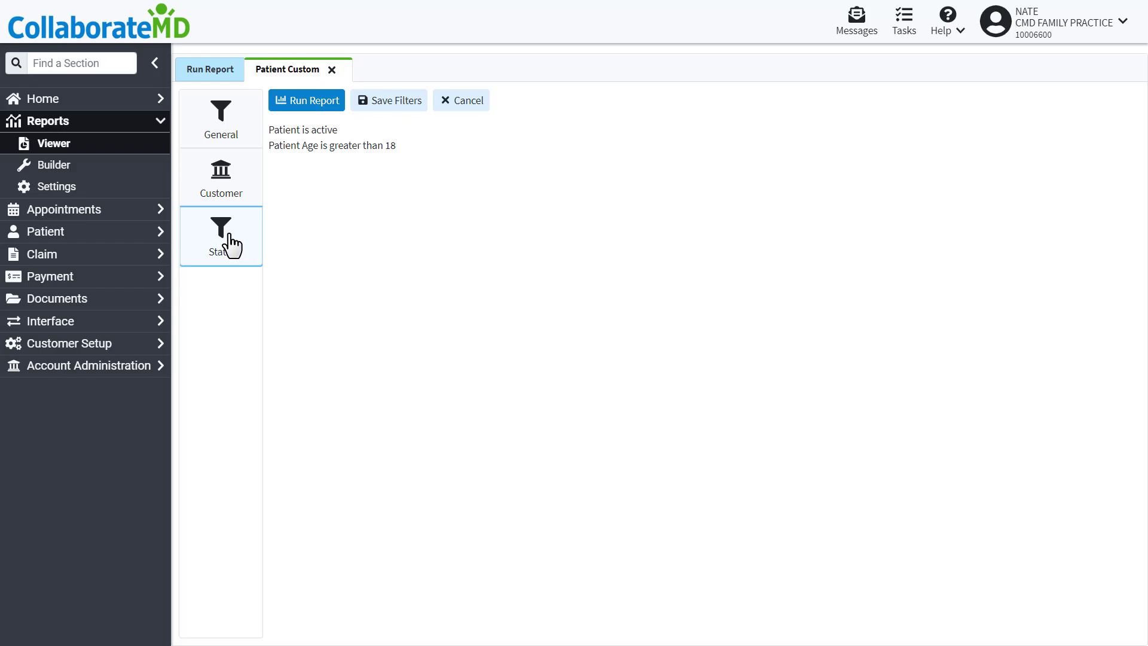
{"action": "left_click", "coordinate": [307, 100]}
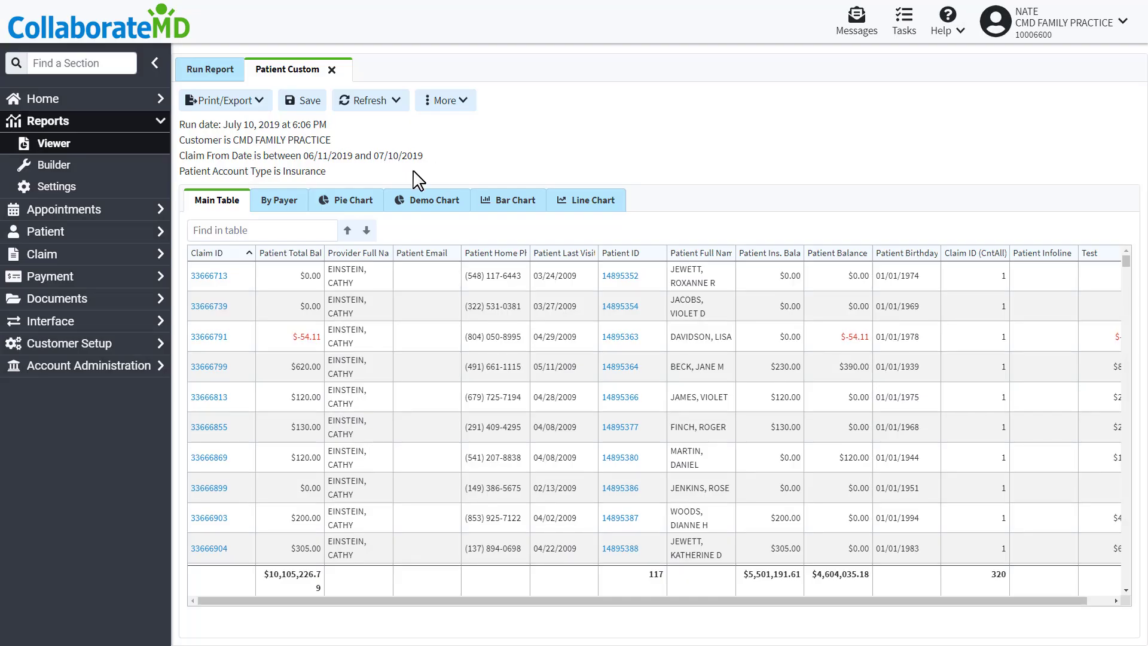
Step: Find 'Roger' in the report results table
{"action": "type", "text": "R"}
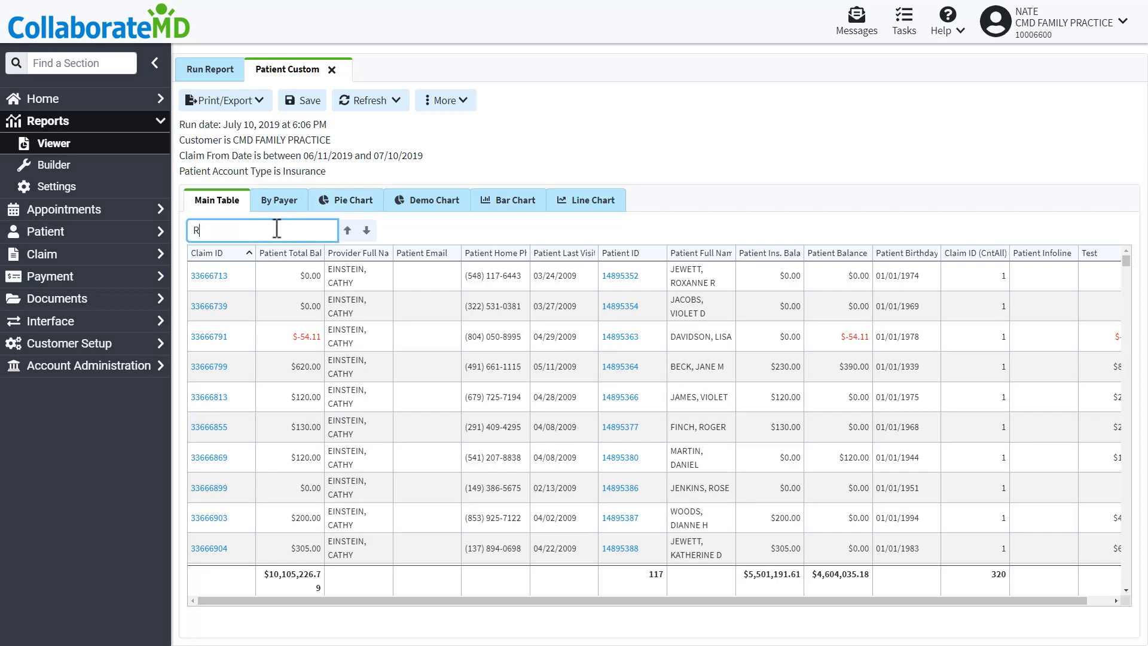
{"action": "type", "text": "oger"}
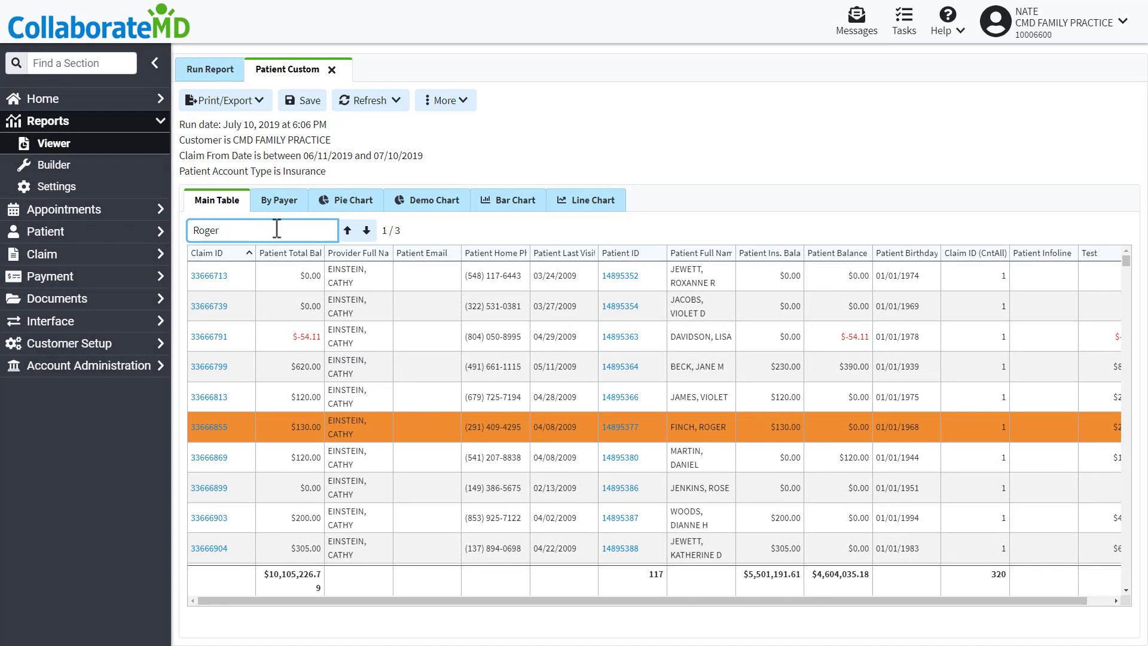
{"action": "mouse_move", "coordinate": [683, 261]}
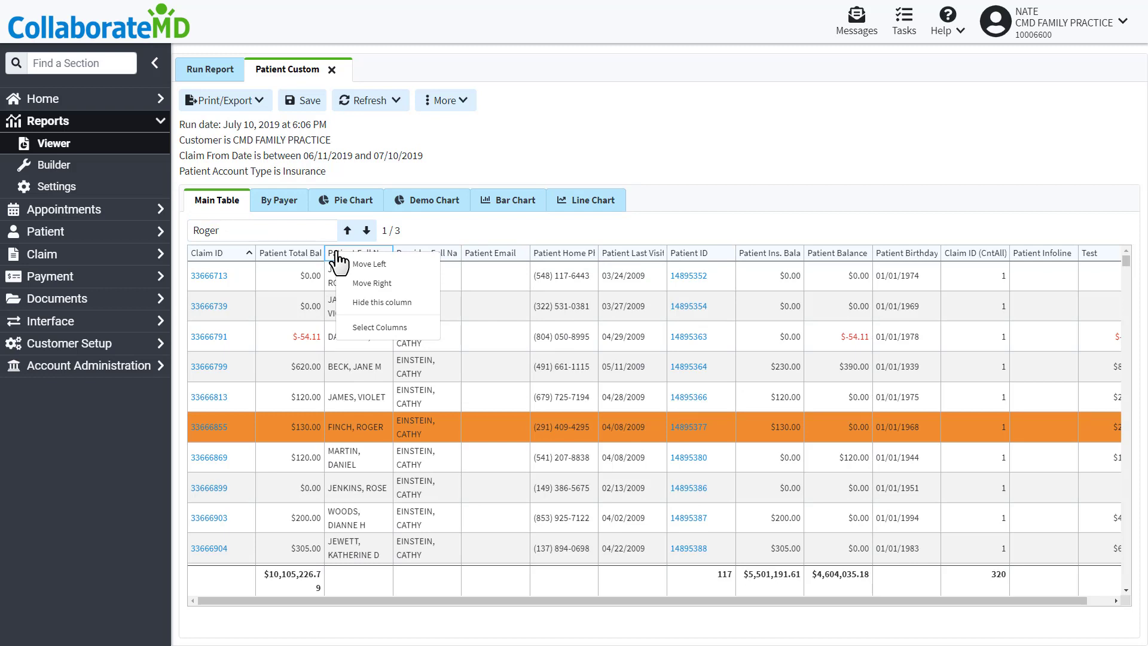
Step: Dismiss the column options so the Print/Export choices can be shown
{"action": "left_click", "coordinate": [223, 100]}
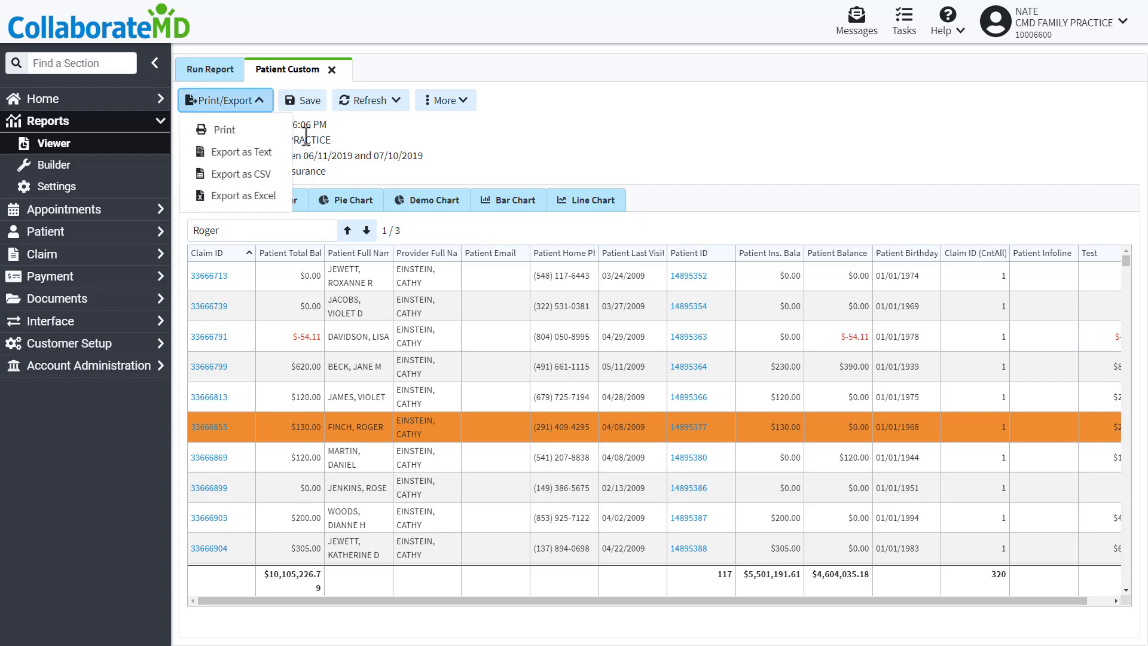
{"action": "mouse_move", "coordinate": [242, 173]}
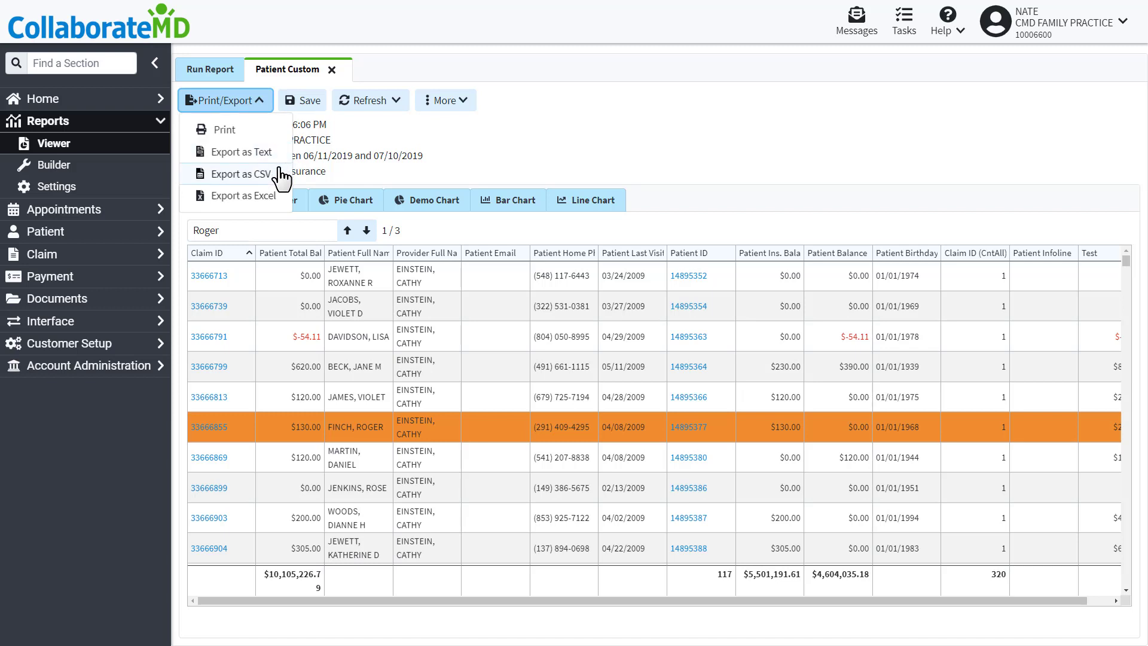
{"action": "mouse_move", "coordinate": [248, 195]}
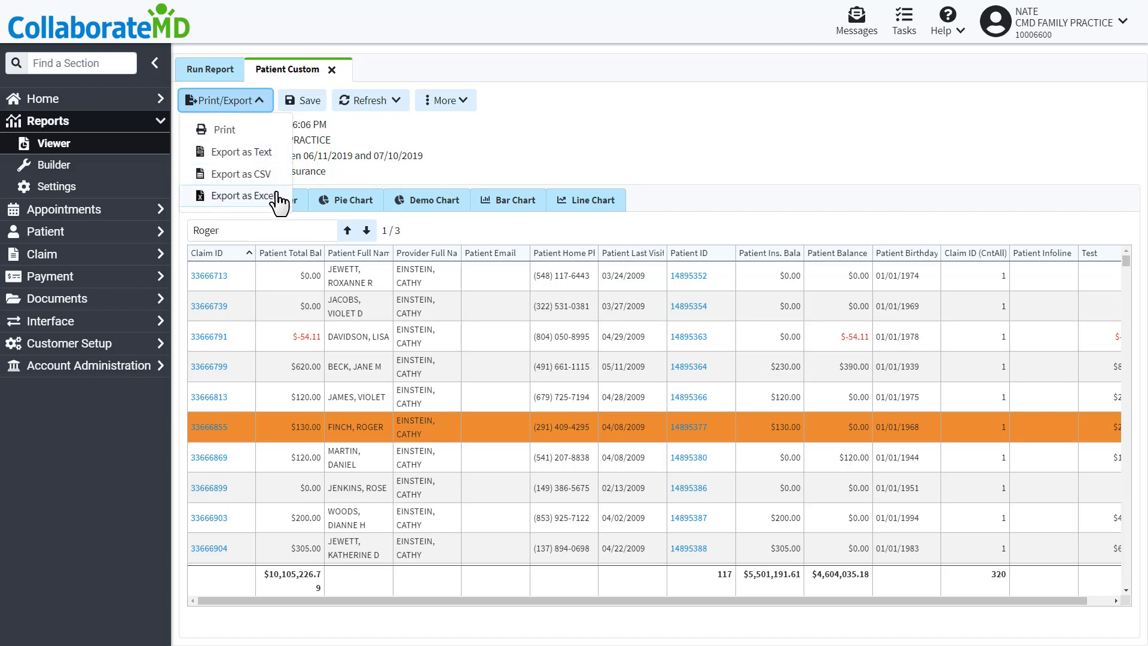
{"action": "mouse_move", "coordinate": [226, 129]}
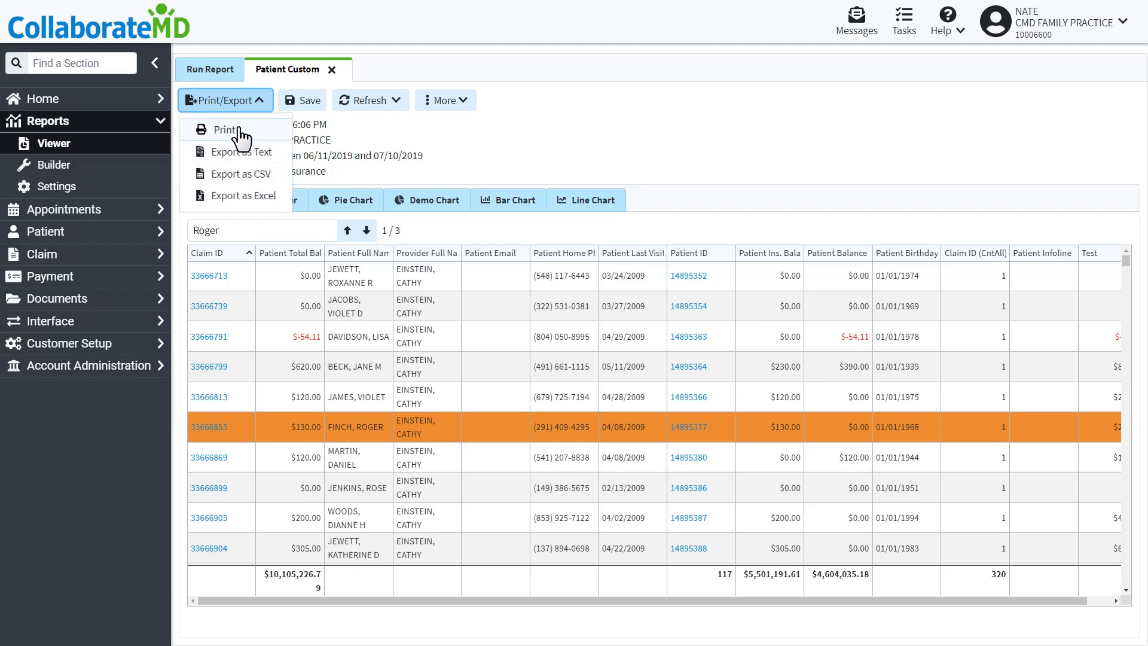
{"action": "mouse_move", "coordinate": [350, 143]}
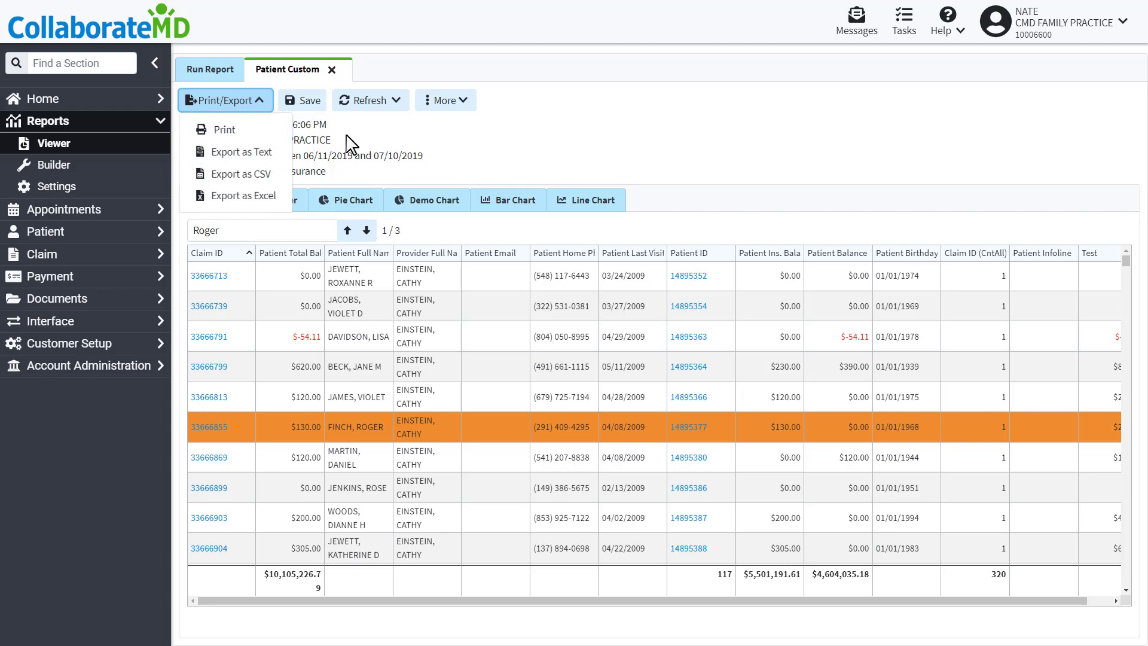
Step: Show the Refresh and Change filters options, then head to the Knowledge Center help site
{"action": "left_click", "coordinate": [369, 101]}
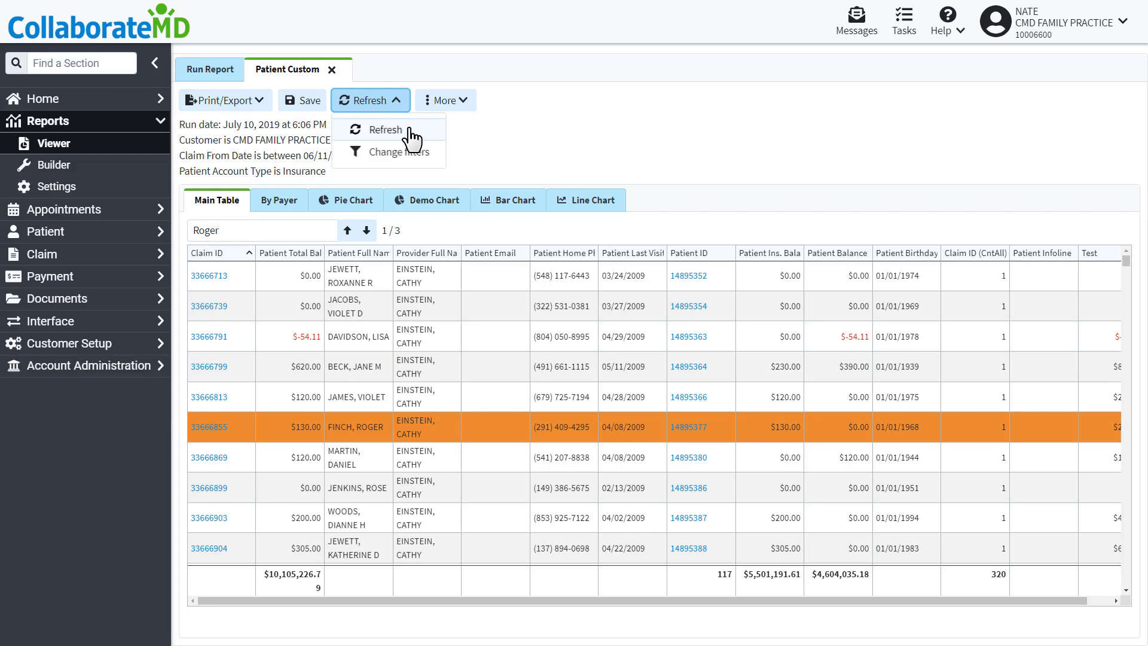
{"action": "mouse_move", "coordinate": [435, 163]}
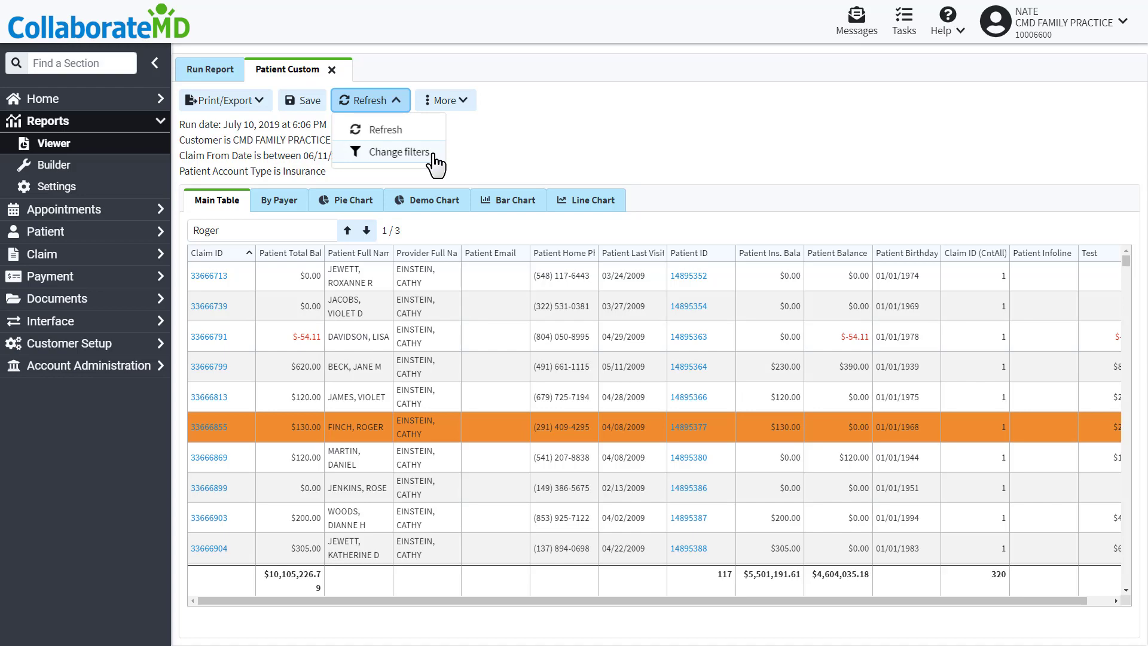
{"action": "left_click", "coordinate": [944, 21]}
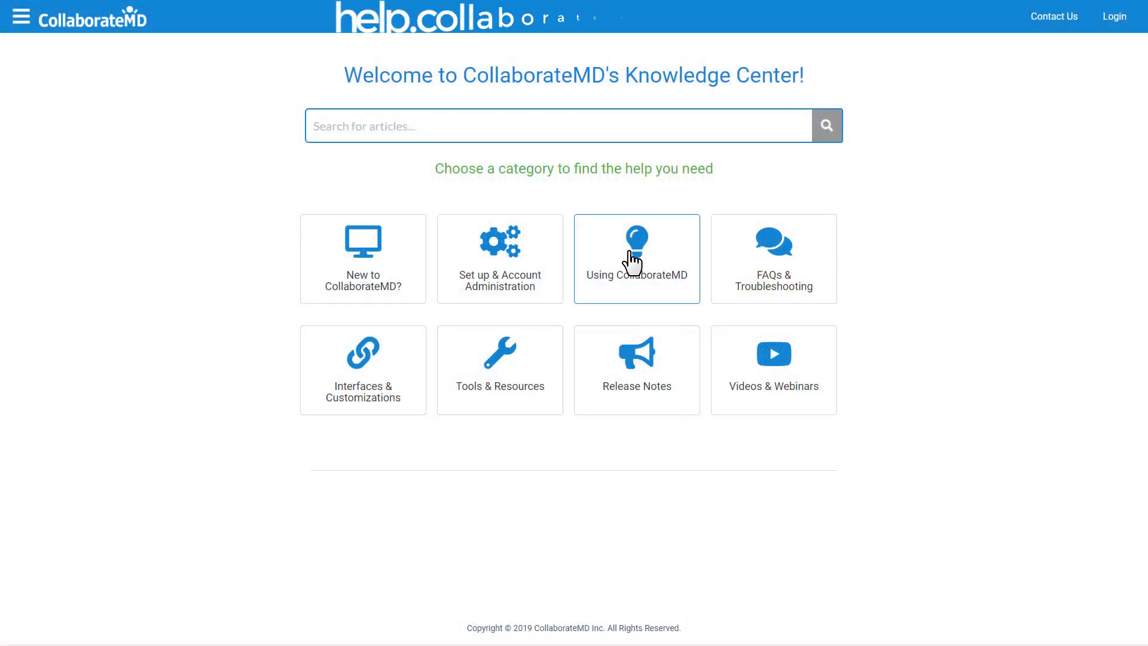
Step: Open Using CollaborateMD and its Reports help topics
{"action": "left_click", "coordinate": [634, 258]}
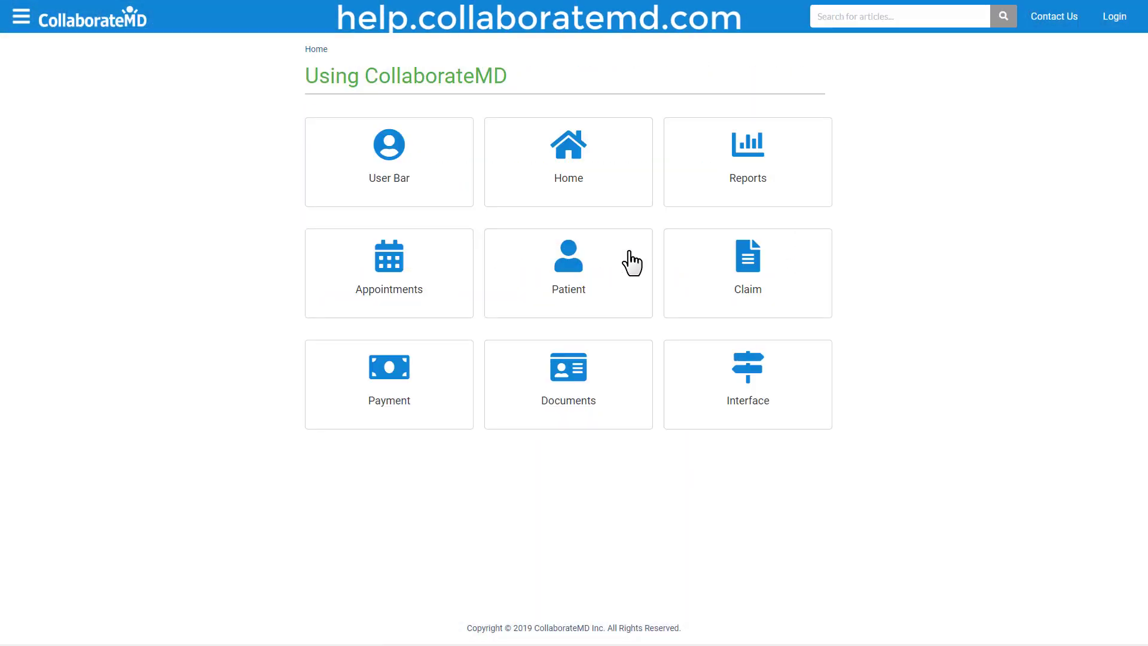
{"action": "mouse_move", "coordinate": [747, 161]}
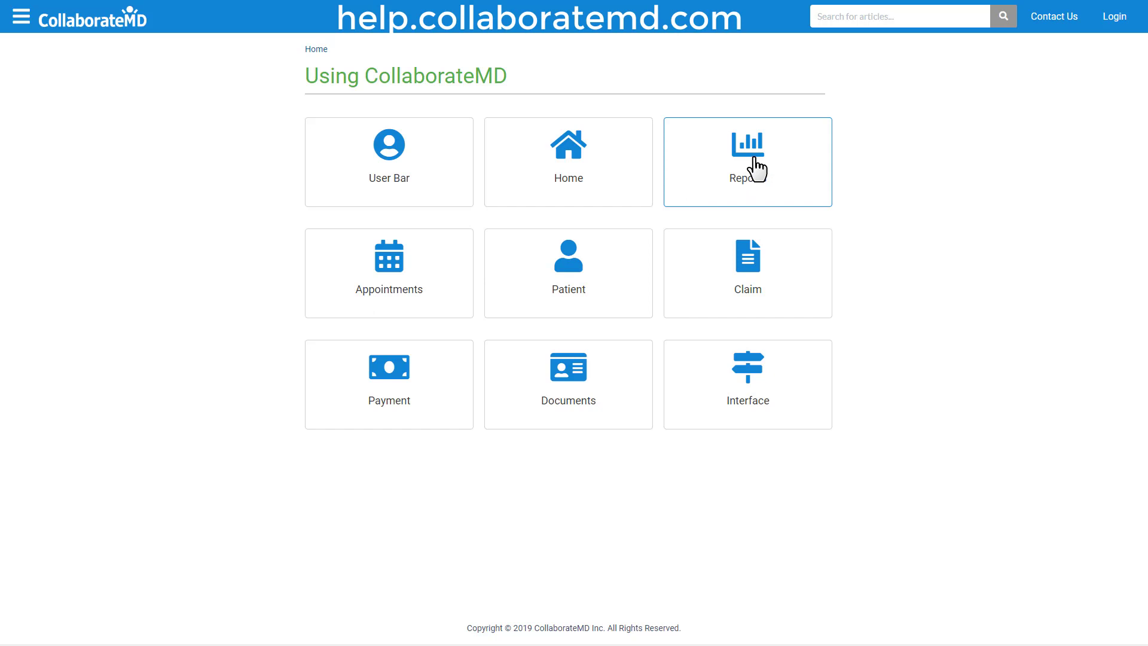
{"action": "left_click", "coordinate": [746, 161]}
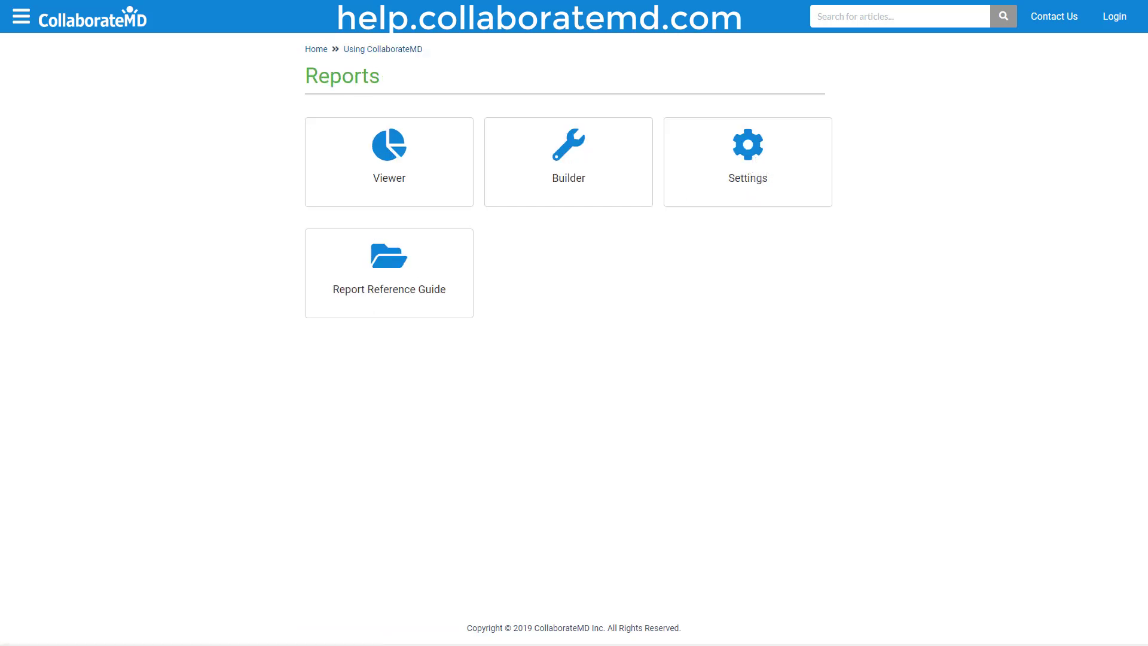